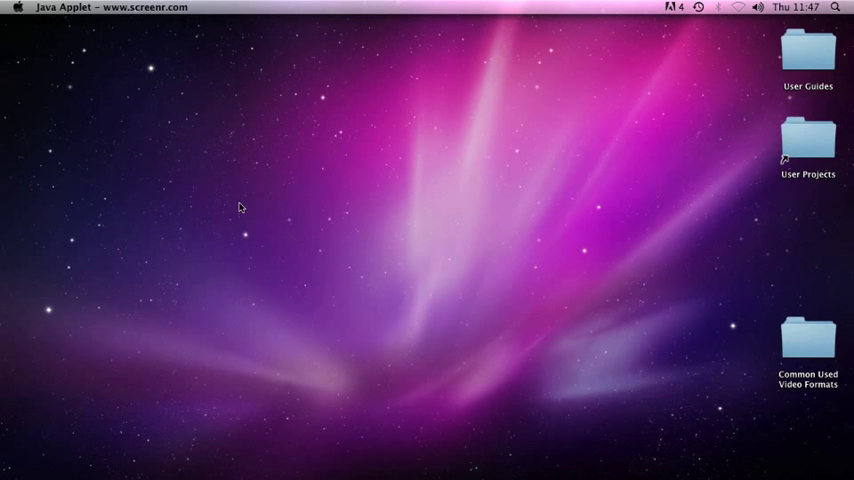
mouse_move(356, 228)
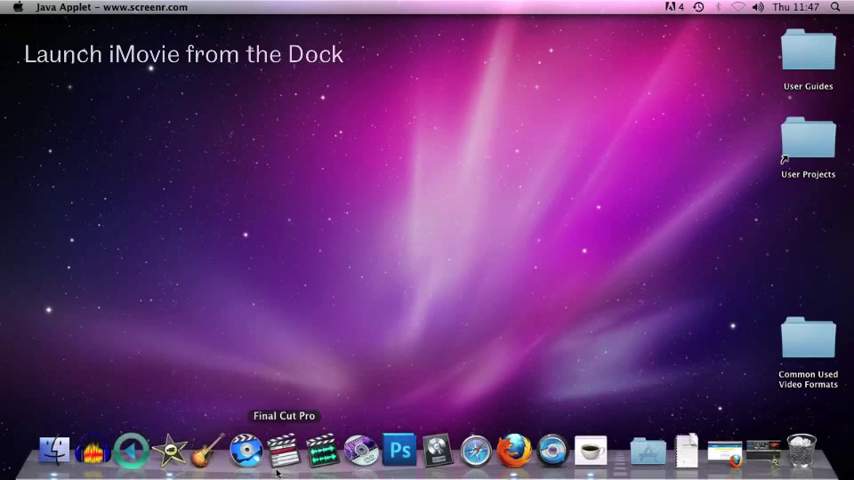
mouse_move(168, 452)
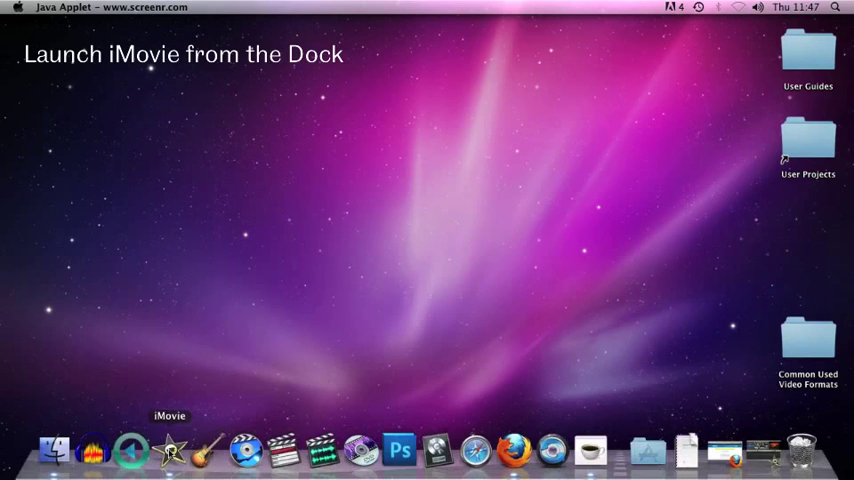
Step: Launch iMovie from the Dock so its project library window appears
left_click(172, 452)
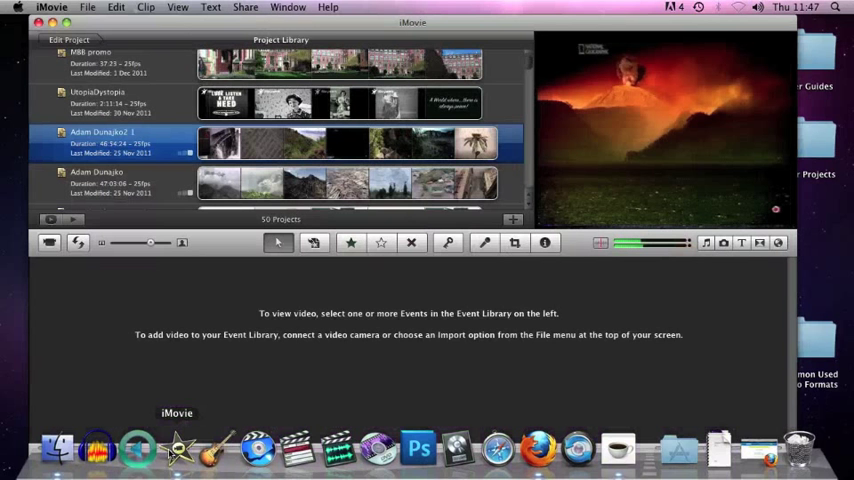
mouse_move(172, 472)
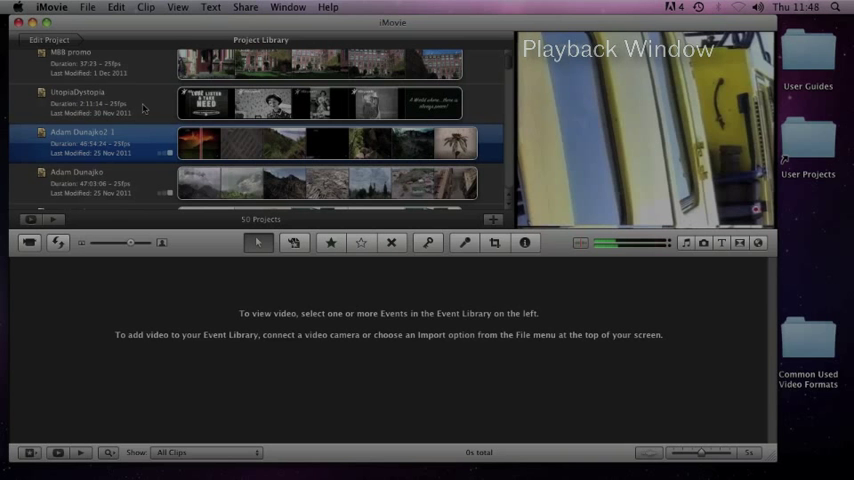
Step: Select the ICN event Oct11 event so its clips fill the event browser
scroll("down", 3)
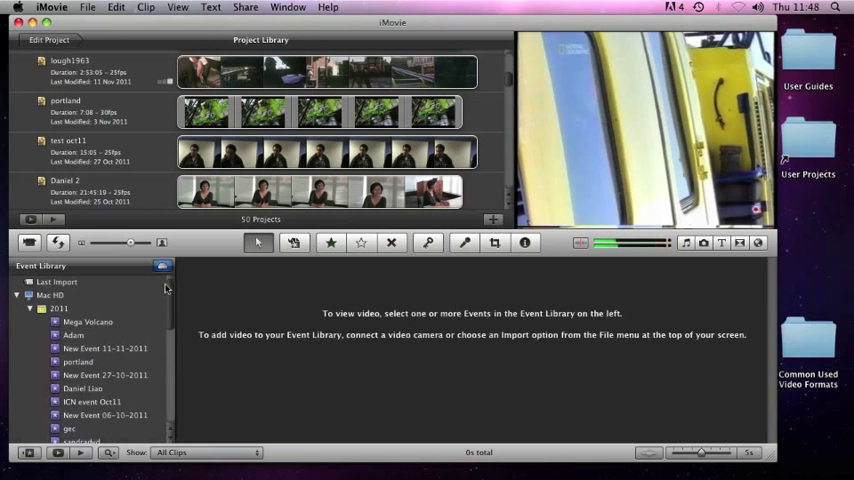
scroll("down", 3)
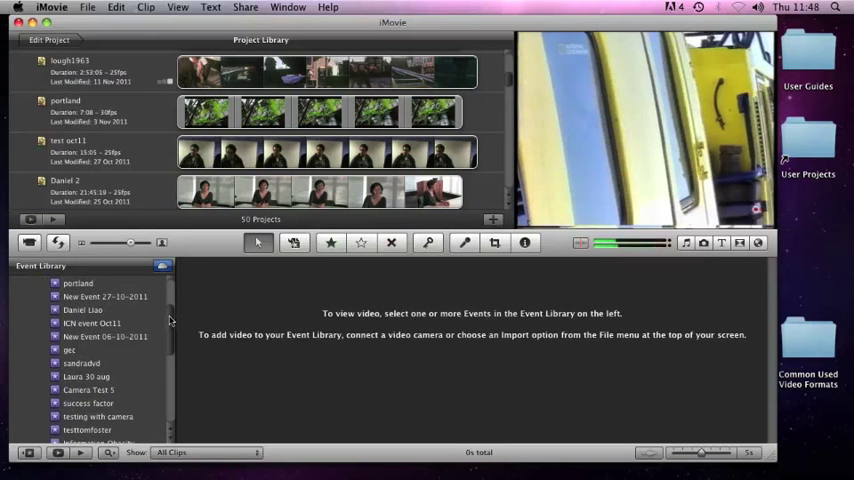
scroll("down", 3)
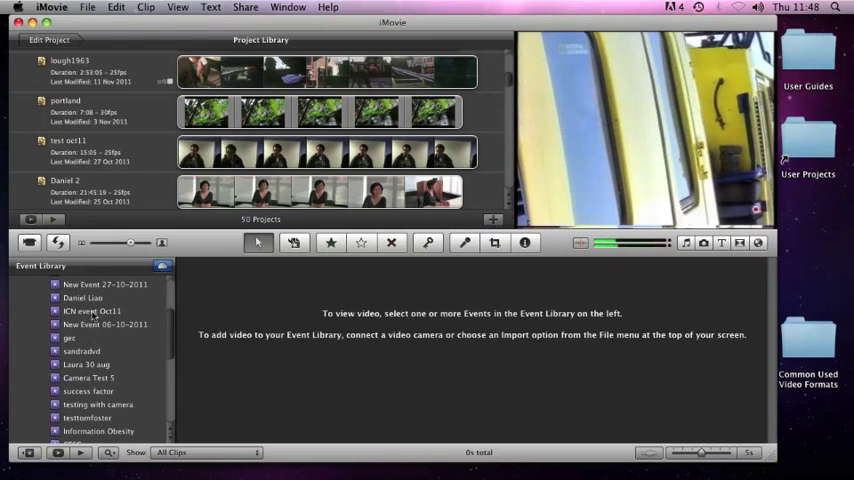
left_click(92, 312)
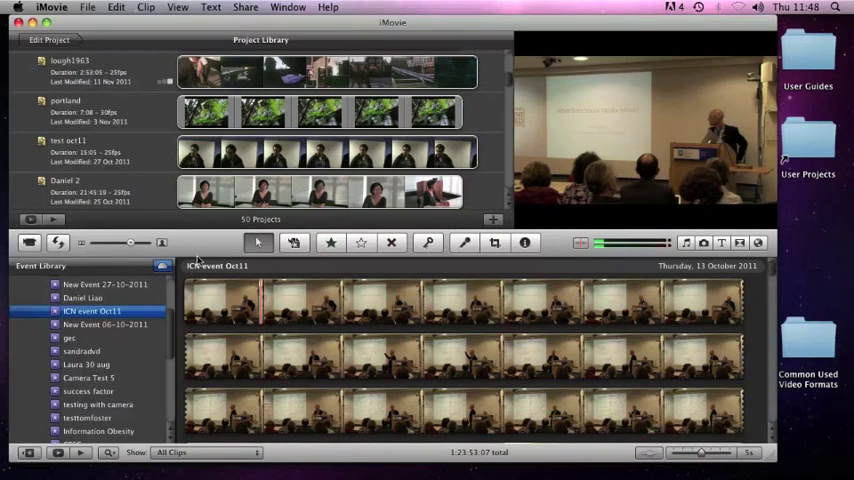
mouse_move(58, 244)
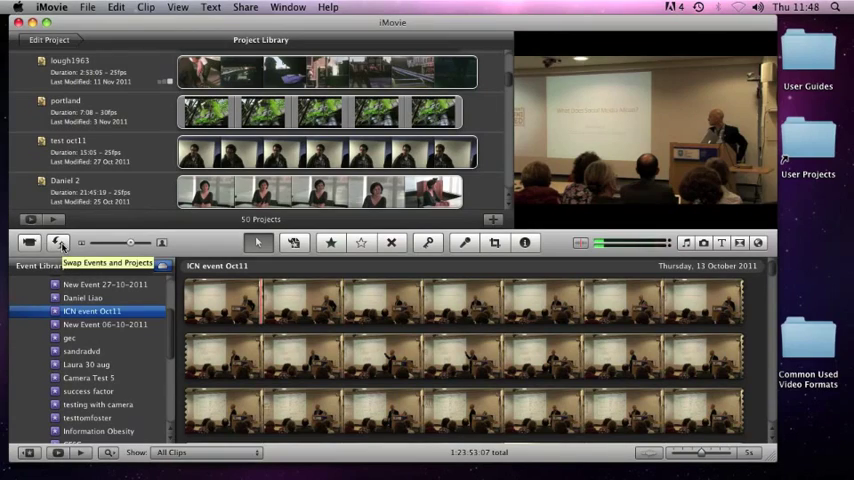
Step: Swap the layout so events sit above the project library
left_click(58, 242)
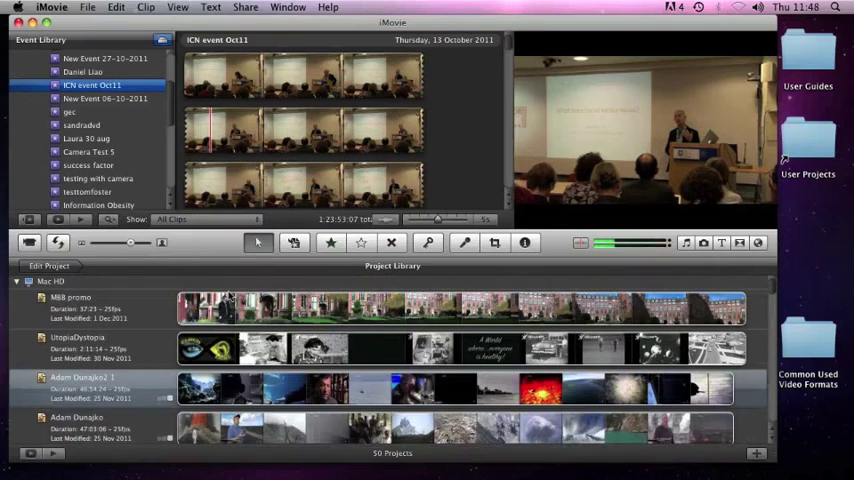
mouse_move(366, 336)
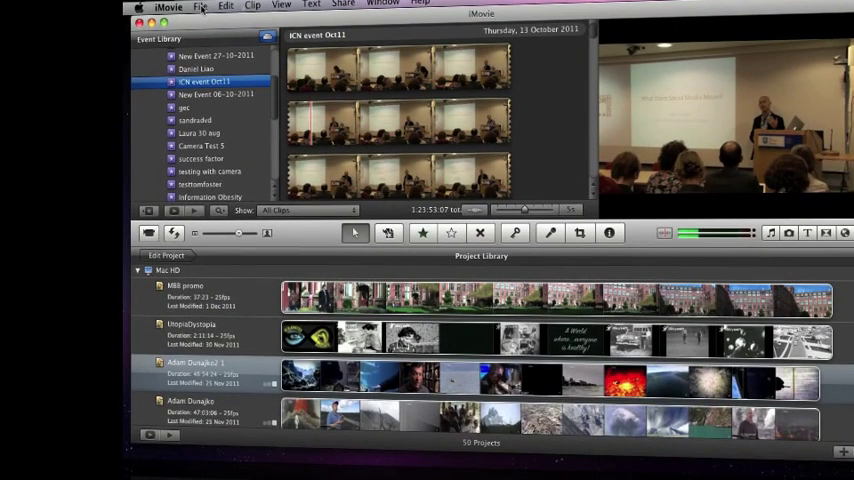
Step: Start a new project, preview Bulletin Board and Comic Book themes, then choose No Theme
left_click(200, 6)
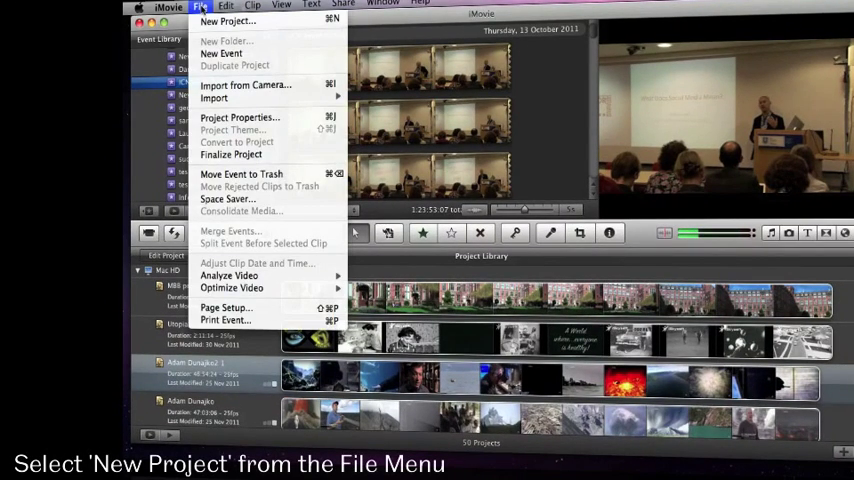
mouse_move(228, 20)
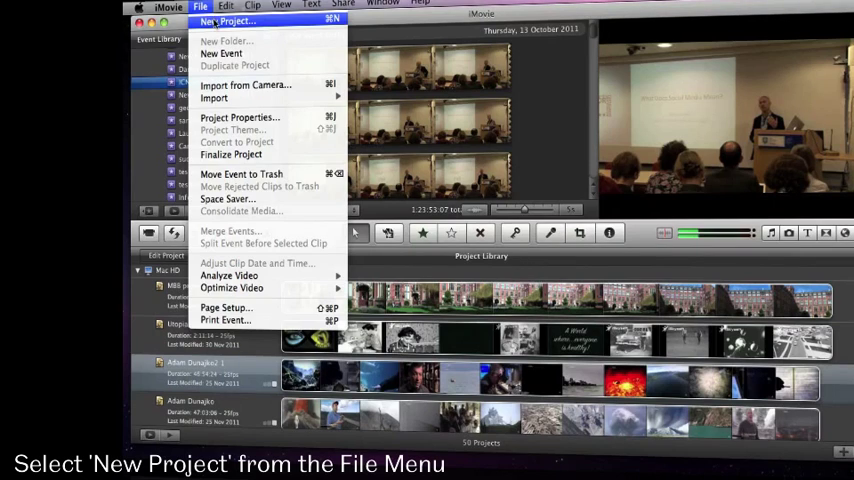
left_click(228, 20)
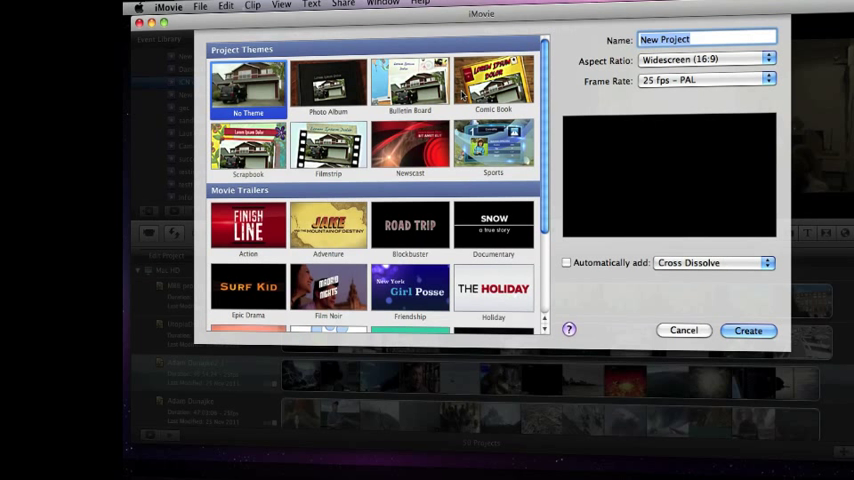
mouse_move(368, 118)
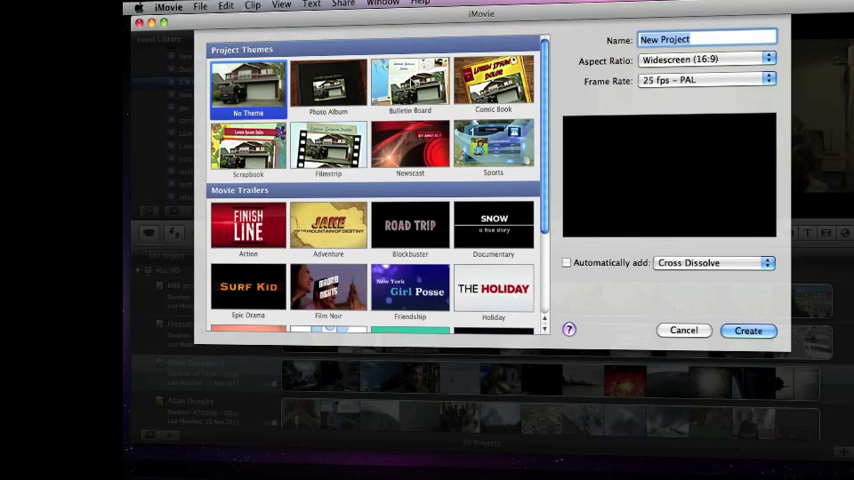
left_click(408, 82)
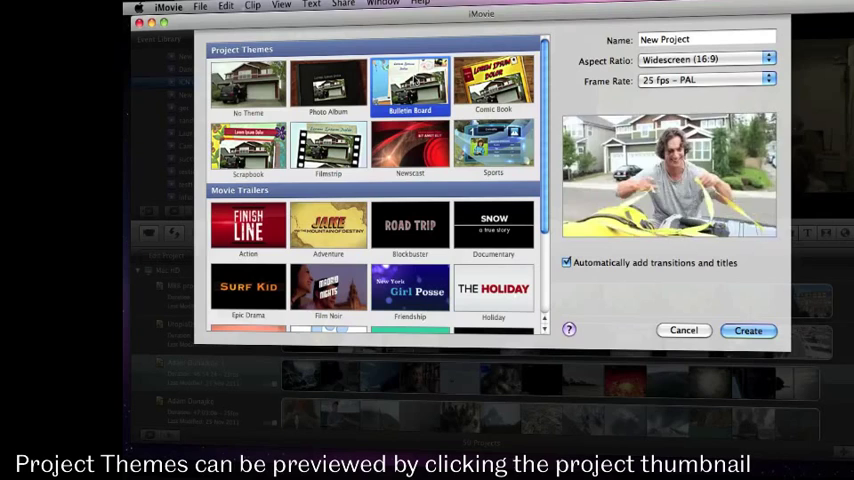
left_click(492, 84)
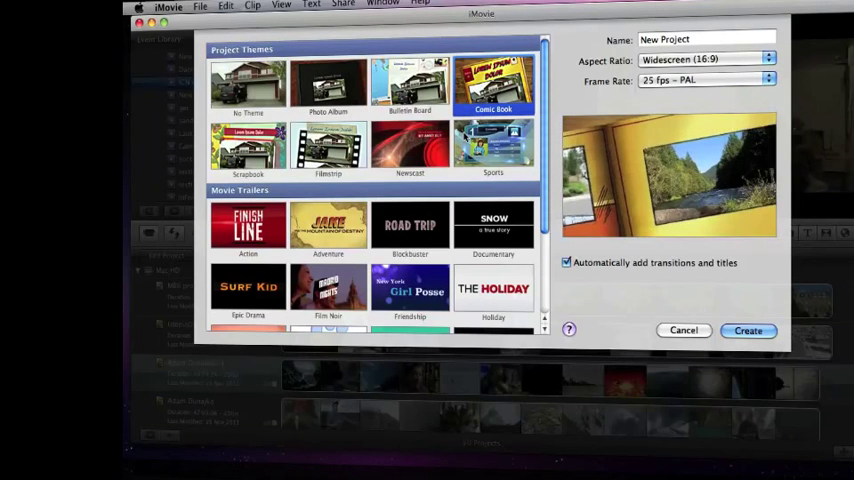
left_click(248, 84)
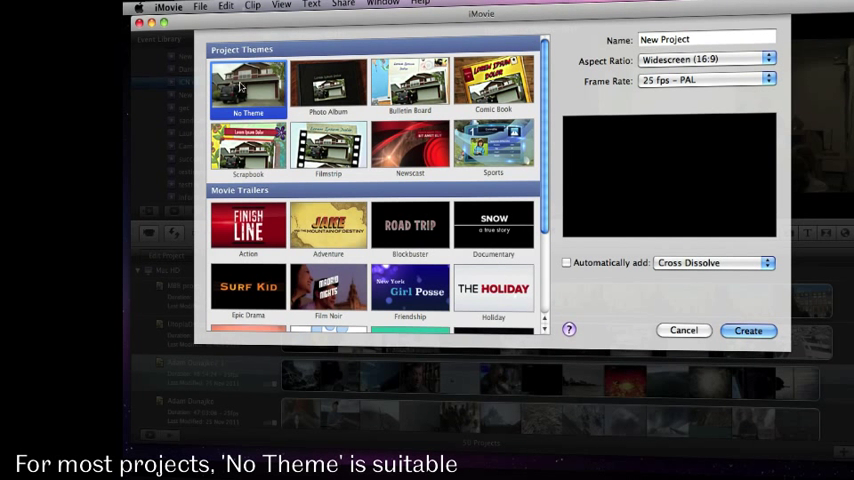
mouse_move(716, 32)
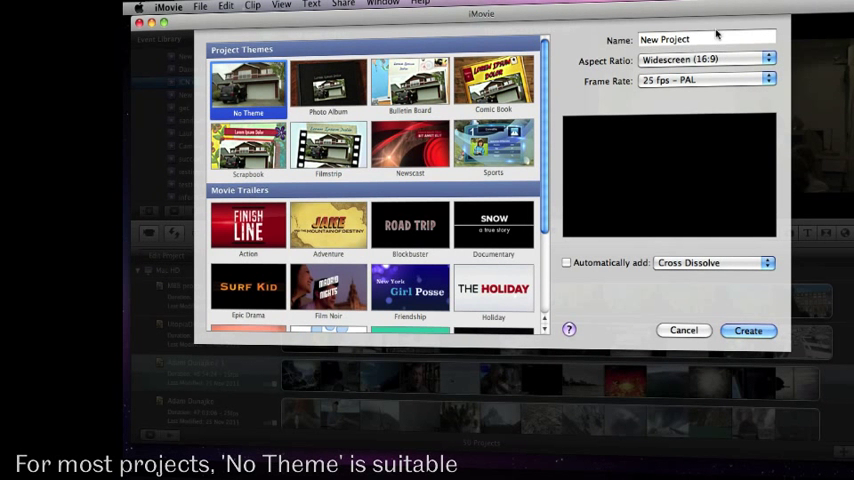
Step: Name the project Library Intro and keep the frame rate at 25 fps PAL
left_click(704, 40)
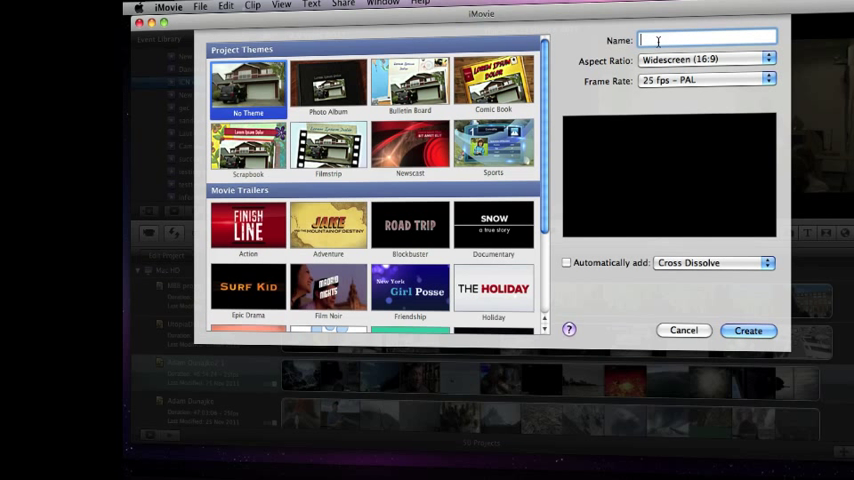
type("Library Intro")
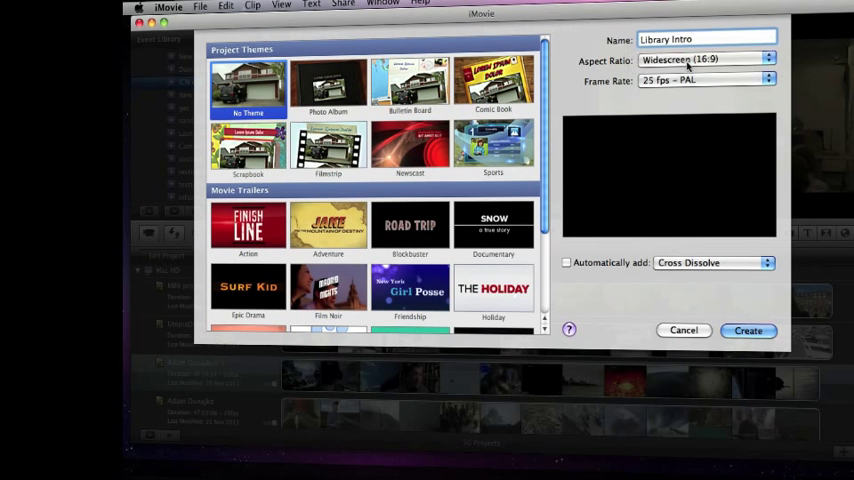
left_click(700, 80)
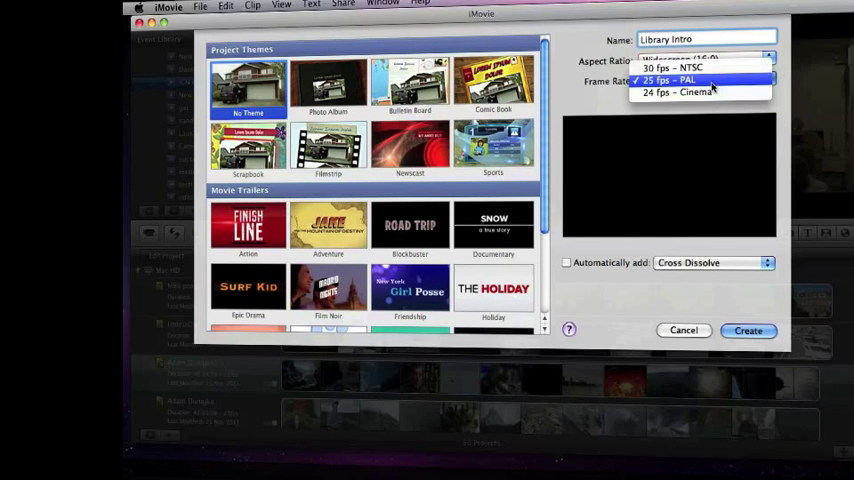
mouse_move(684, 68)
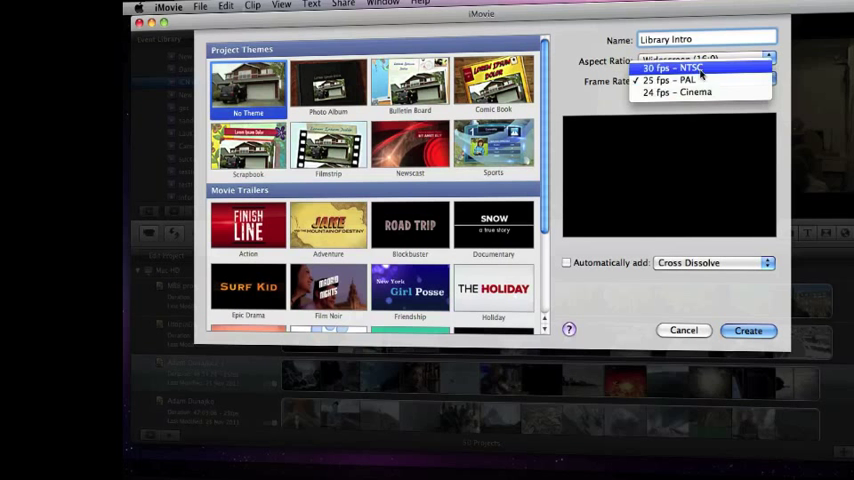
left_click(684, 80)
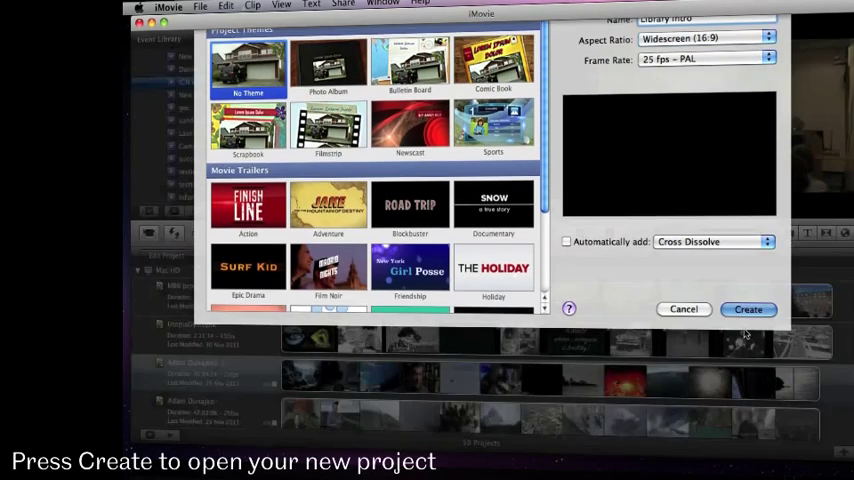
Step: Create the Library Intro project so its empty timeline opens
left_click(748, 308)
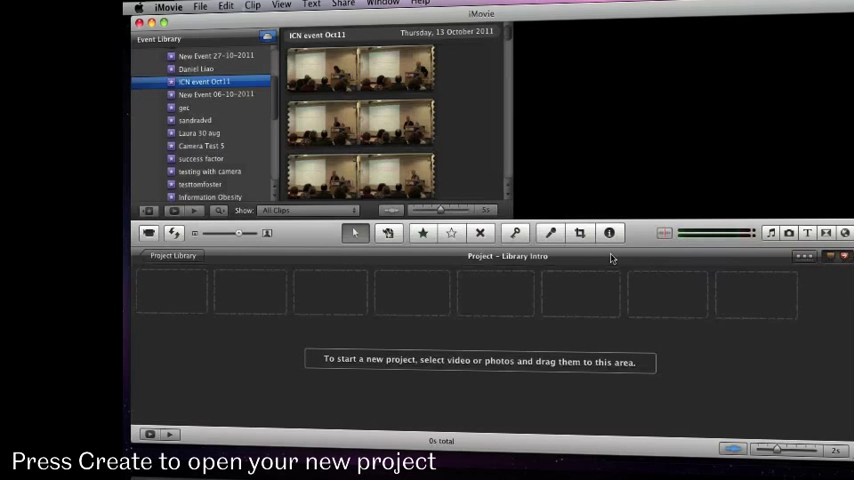
mouse_move(348, 304)
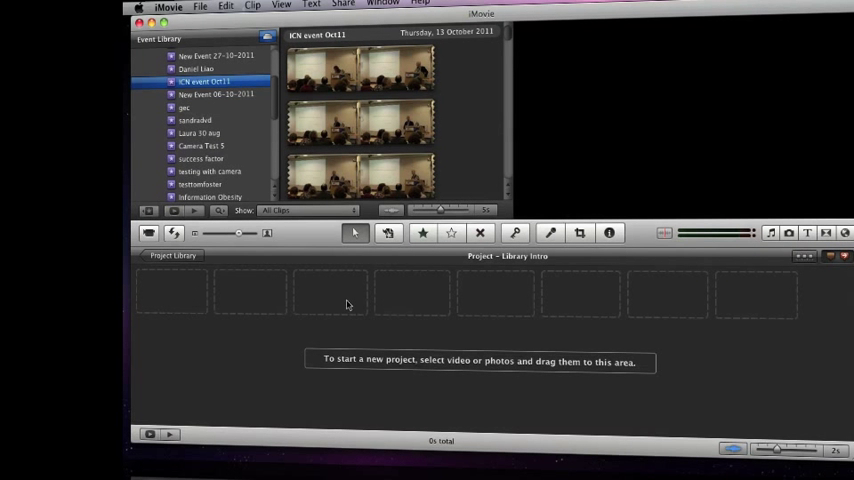
mouse_move(504, 320)
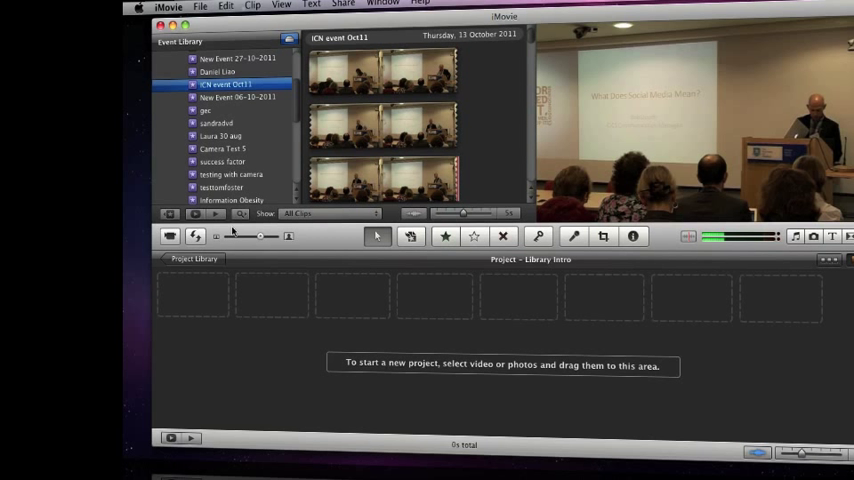
mouse_move(232, 294)
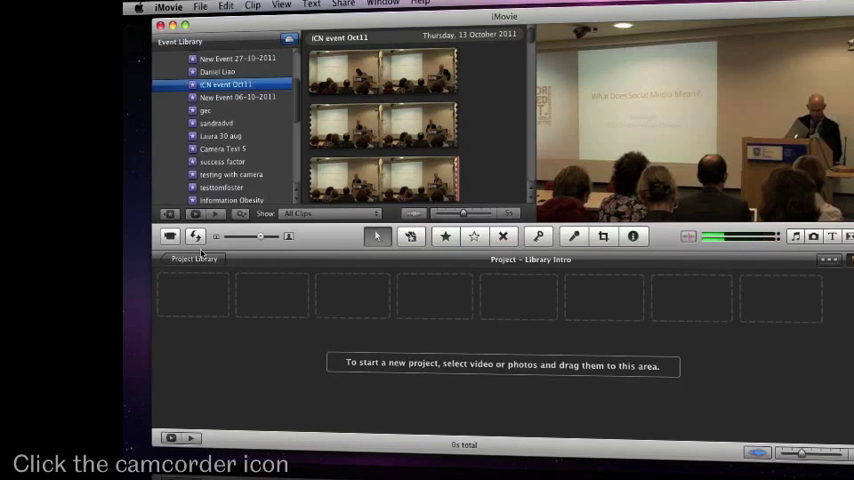
Step: Start a camcorder import with DV-VCR (DV) as the source
left_click(184, 236)
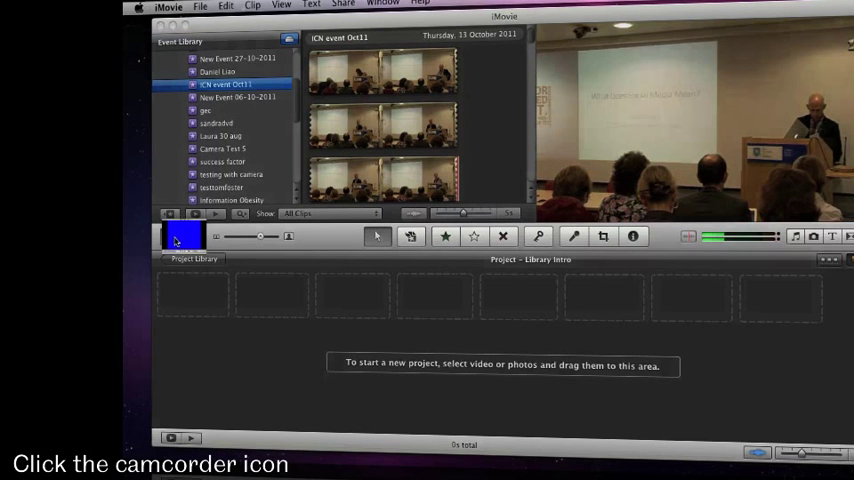
left_click(172, 236)
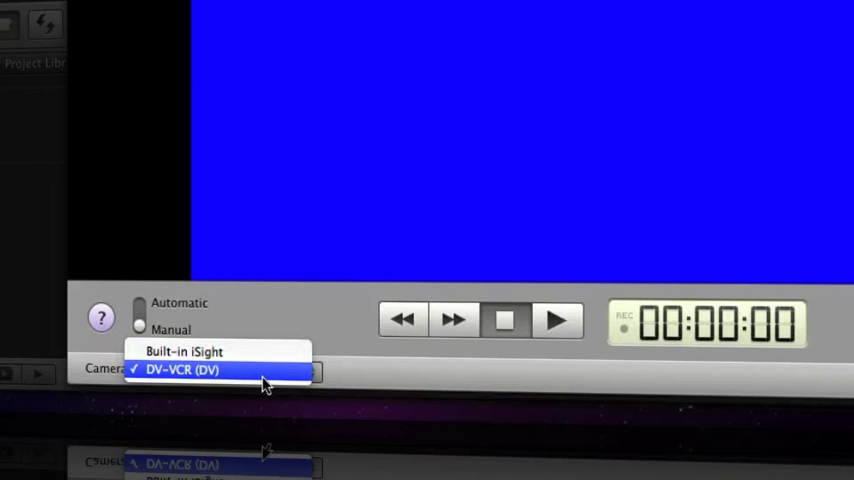
left_click(184, 368)
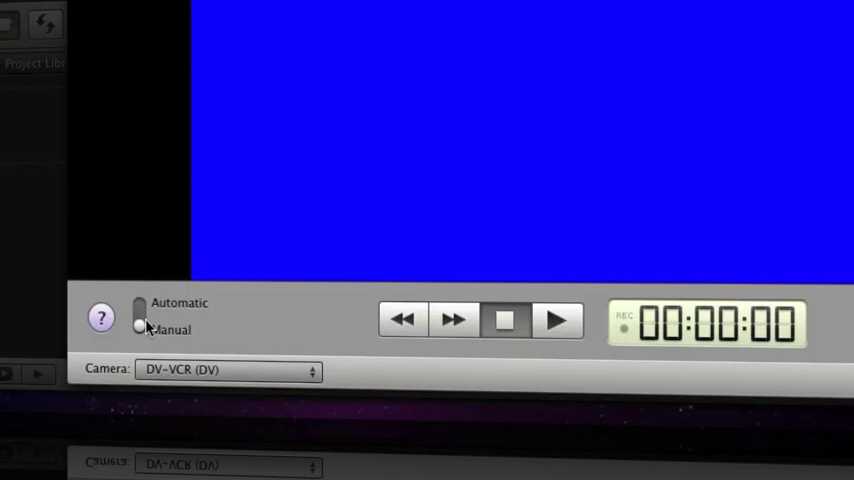
Step: Set importing to Manual mode and play the tape
left_click(140, 308)
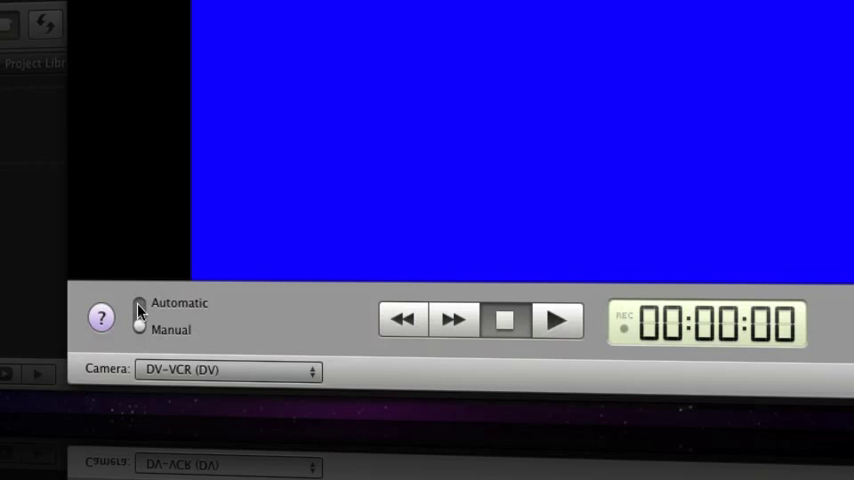
left_click(138, 310)
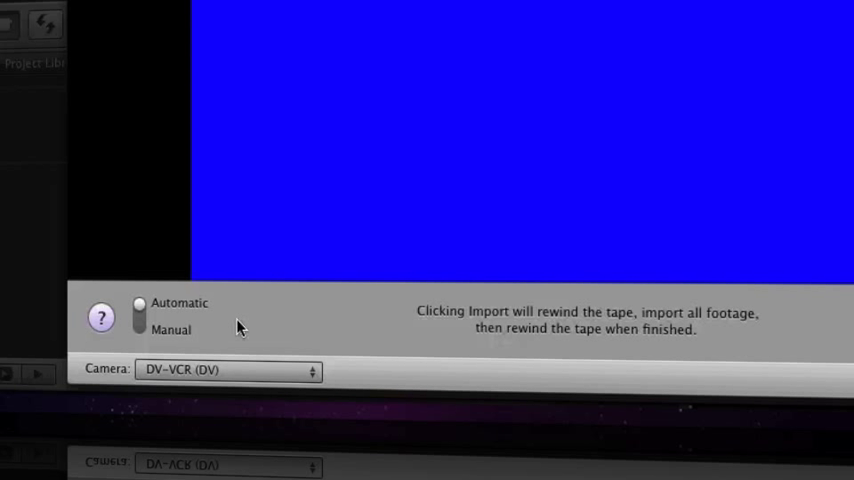
left_click(140, 328)
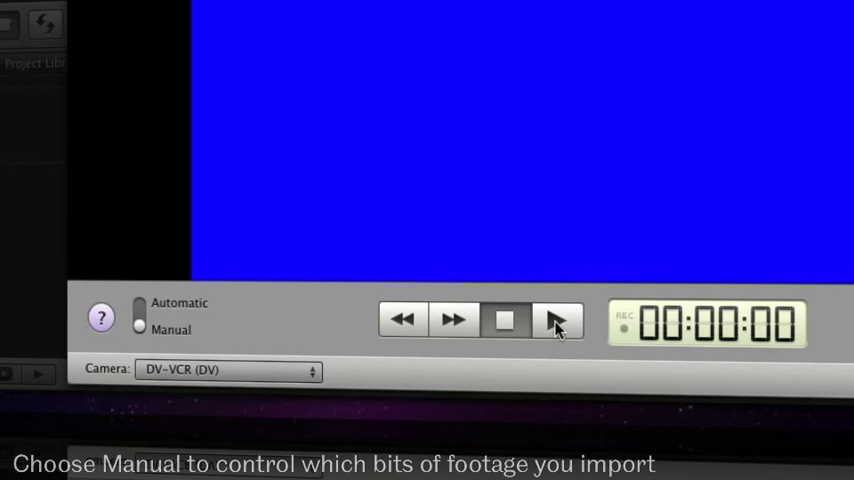
left_click(556, 320)
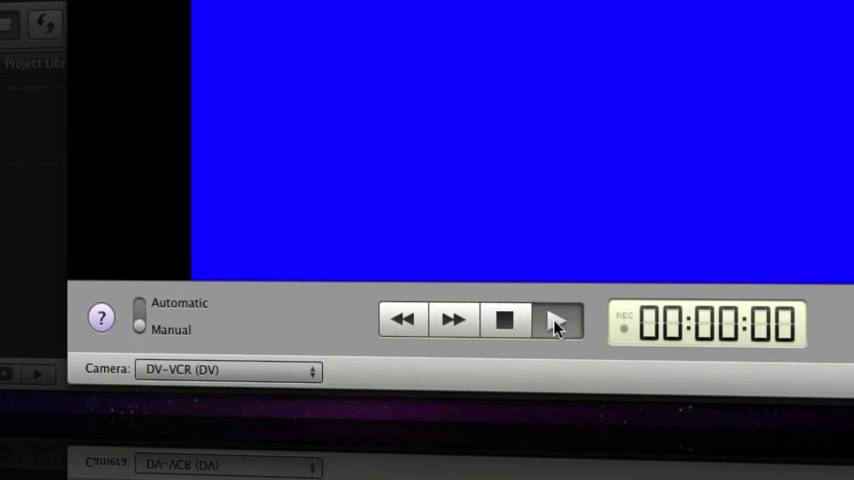
left_click(558, 320)
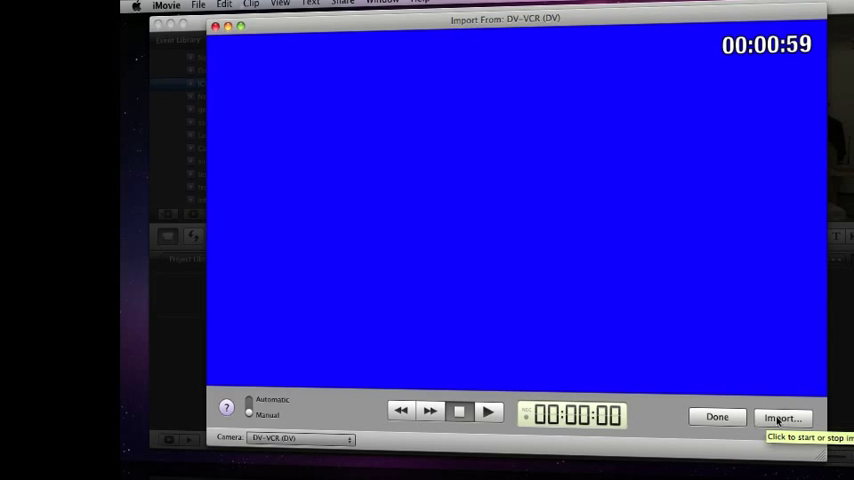
Step: Import the footage into a new event named Library Shots on Mac HD
left_click(782, 416)
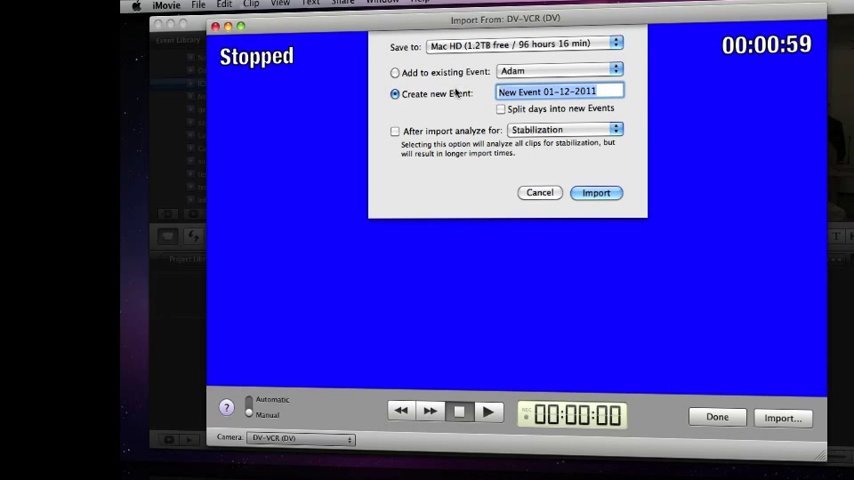
type("L")
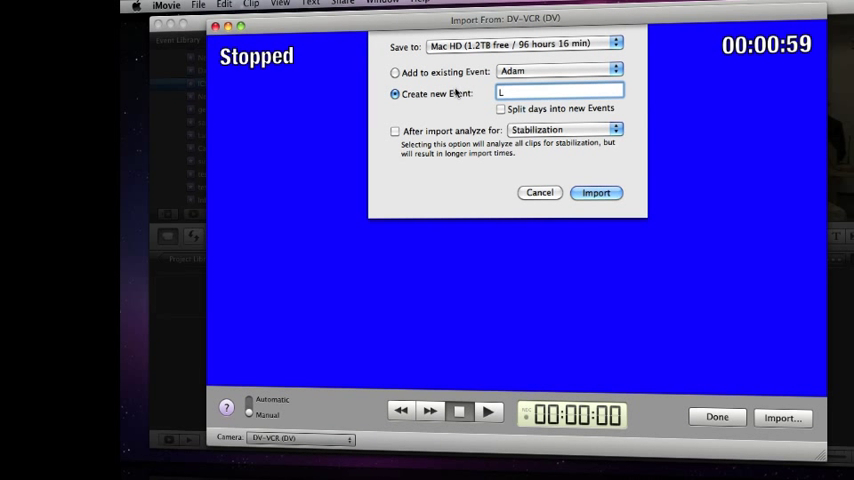
type("ibrary Shots")
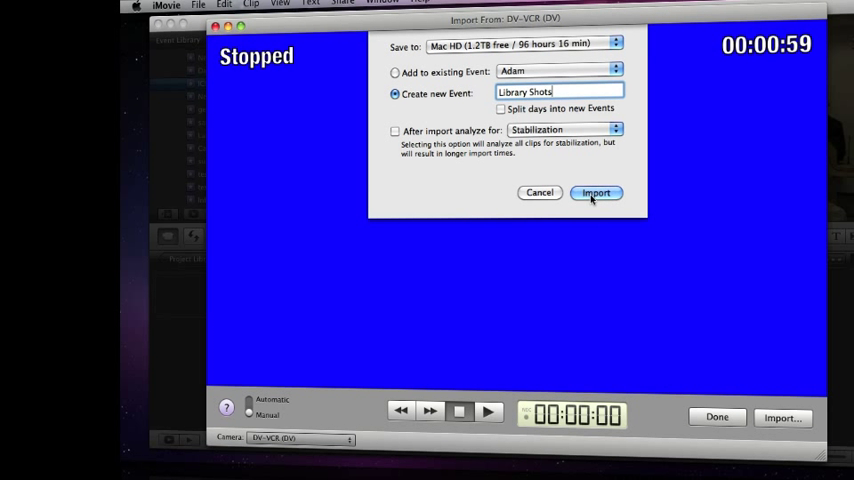
left_click(596, 192)
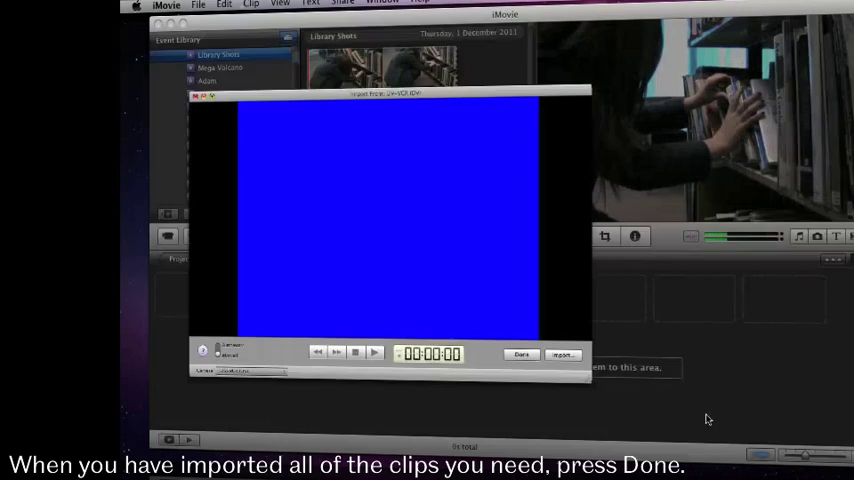
Step: Finish the import with Done, leaving Library Shots clips in the event library
left_click(520, 354)
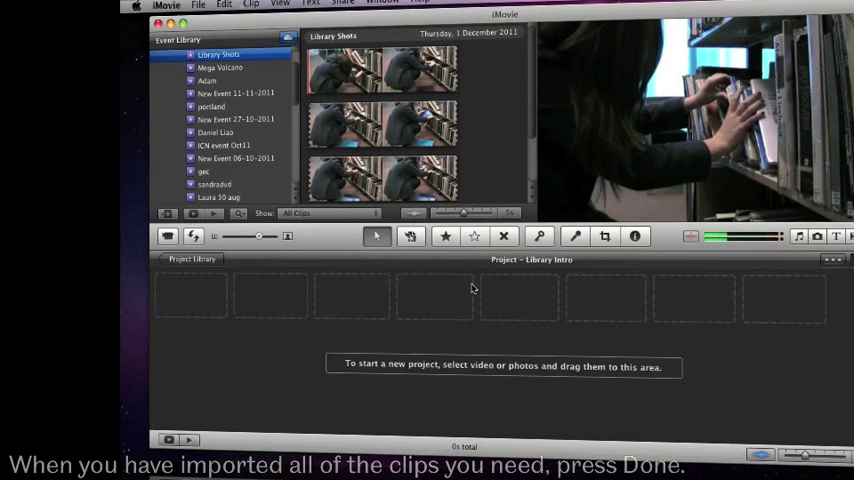